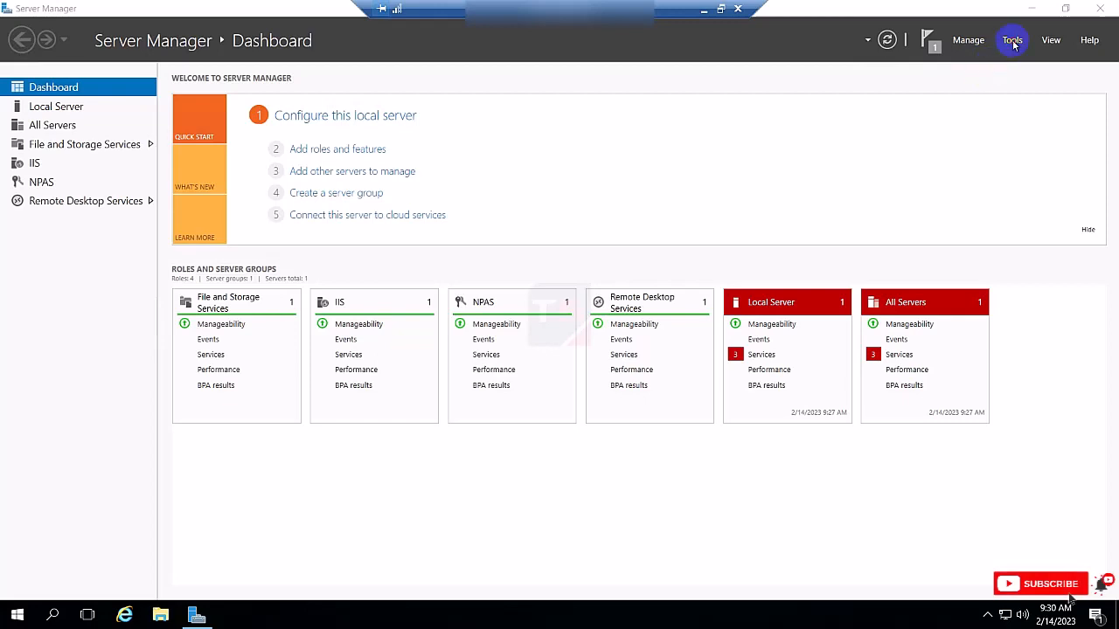
# Step: Check Remote Desktop Services in the Tools menu, then bring up the Manage menu
pyautogui.click(1012, 39)
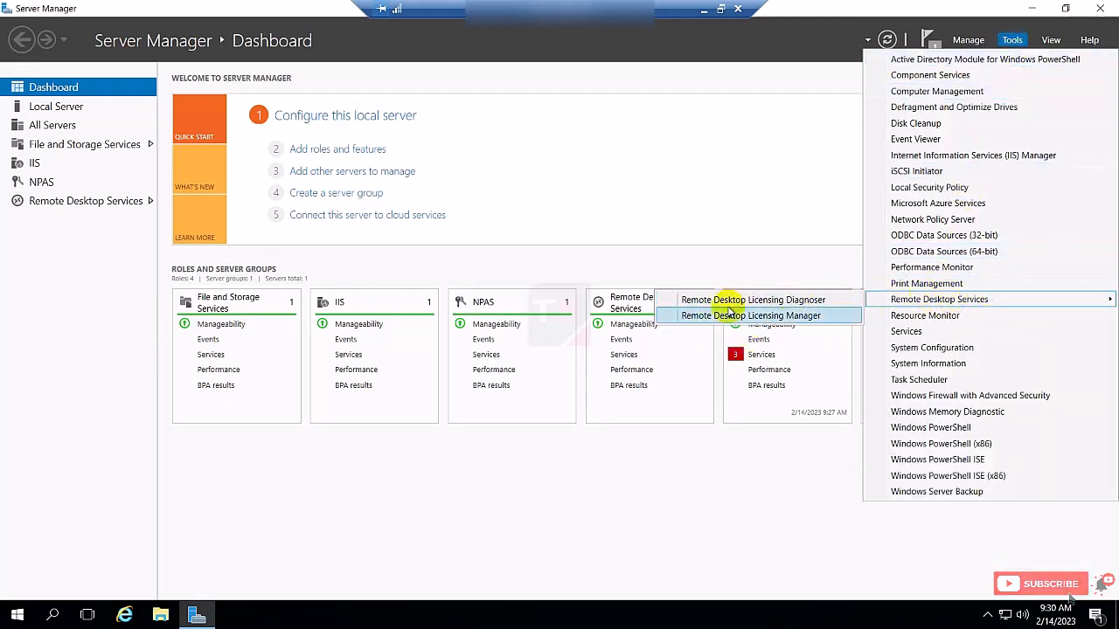
pyautogui.moveTo(977, 299)
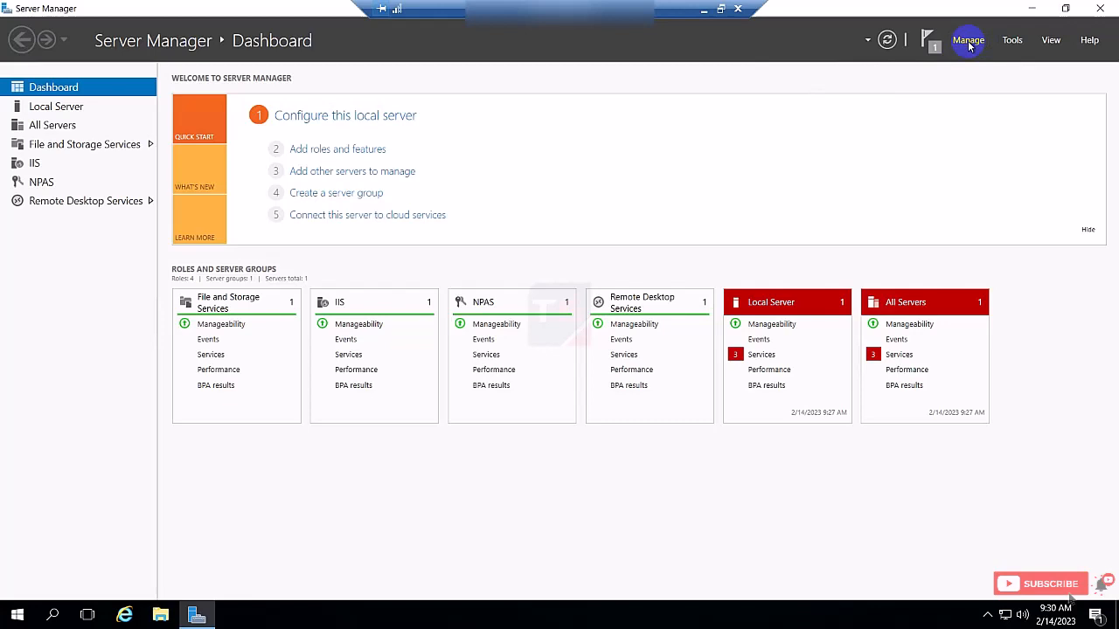
pyautogui.click(967, 39)
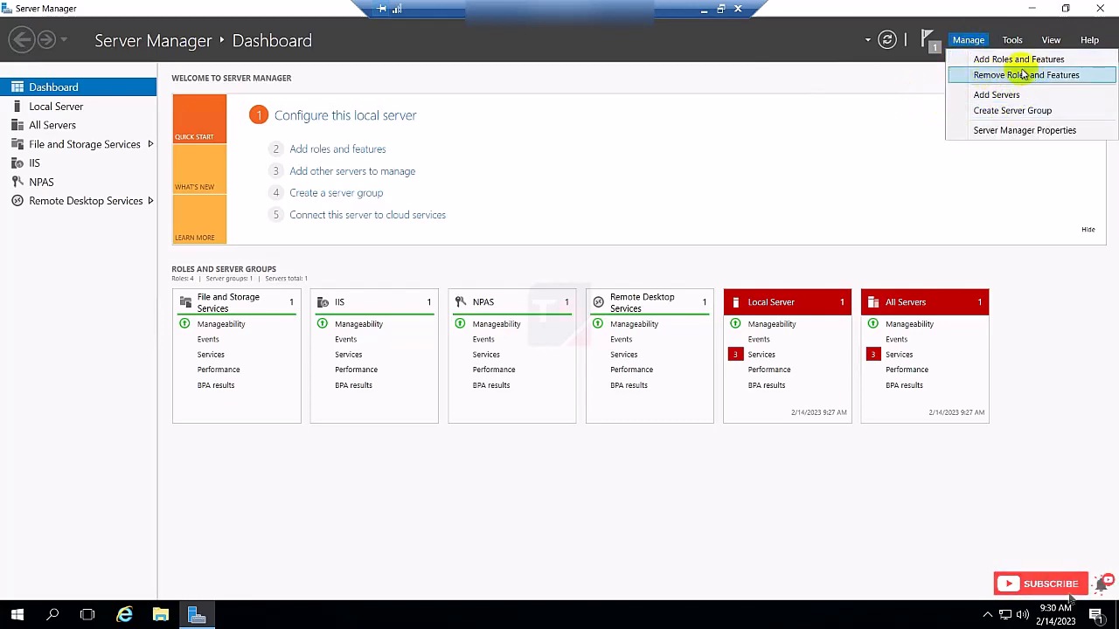
# Step: Deselect Remote Desktop Services and its management tools in the removal wizard and reach the confirmation page
pyautogui.click(1019, 73)
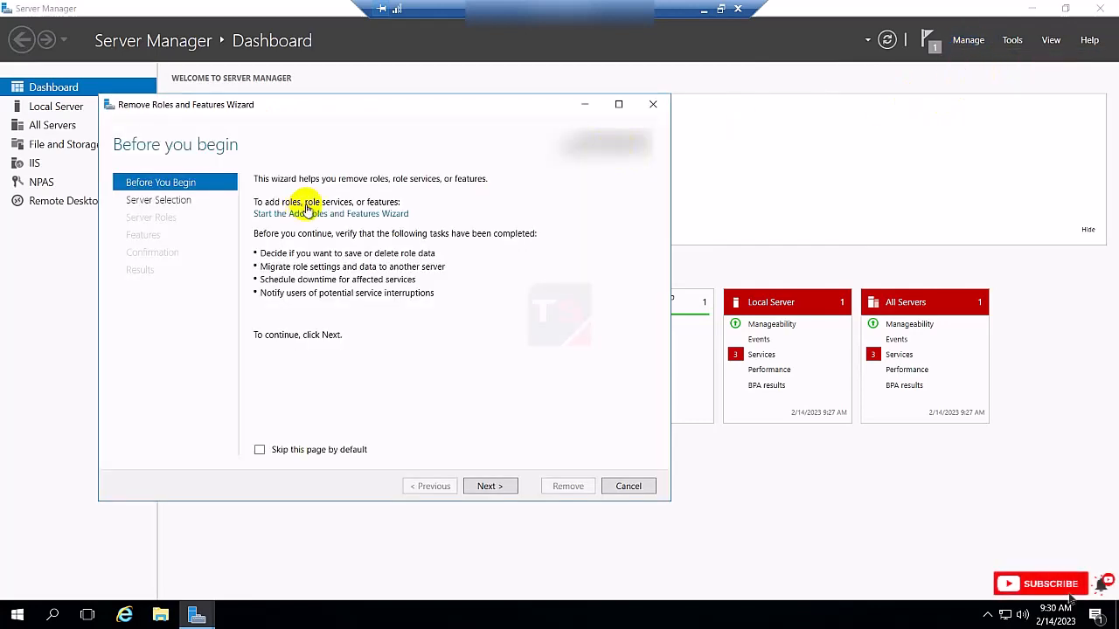
pyautogui.click(491, 486)
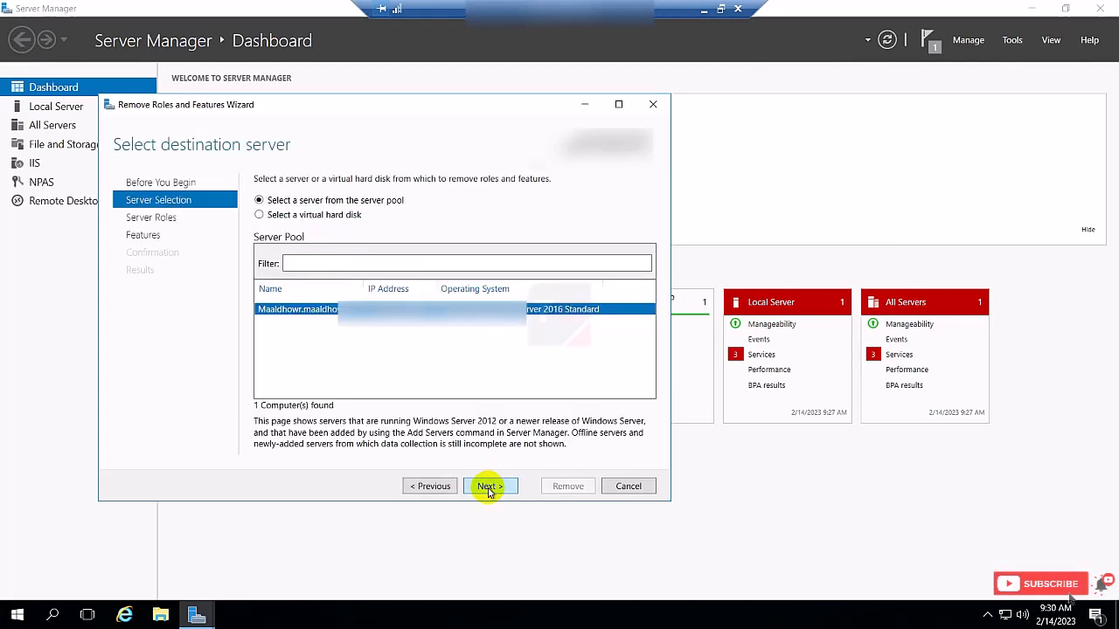
pyautogui.click(489, 486)
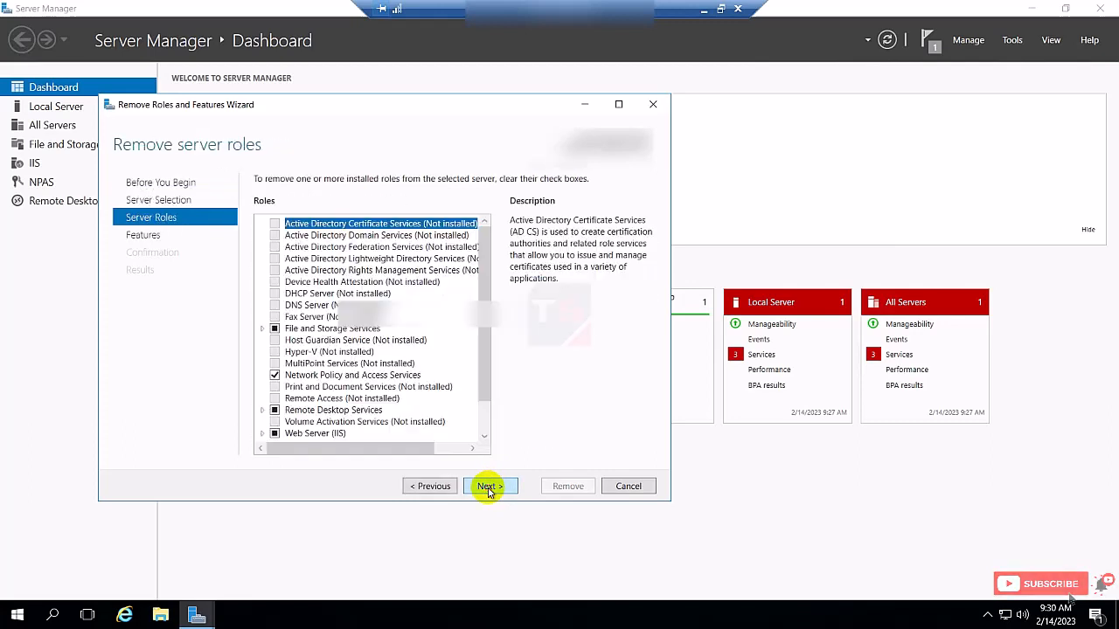
pyautogui.moveTo(361, 427)
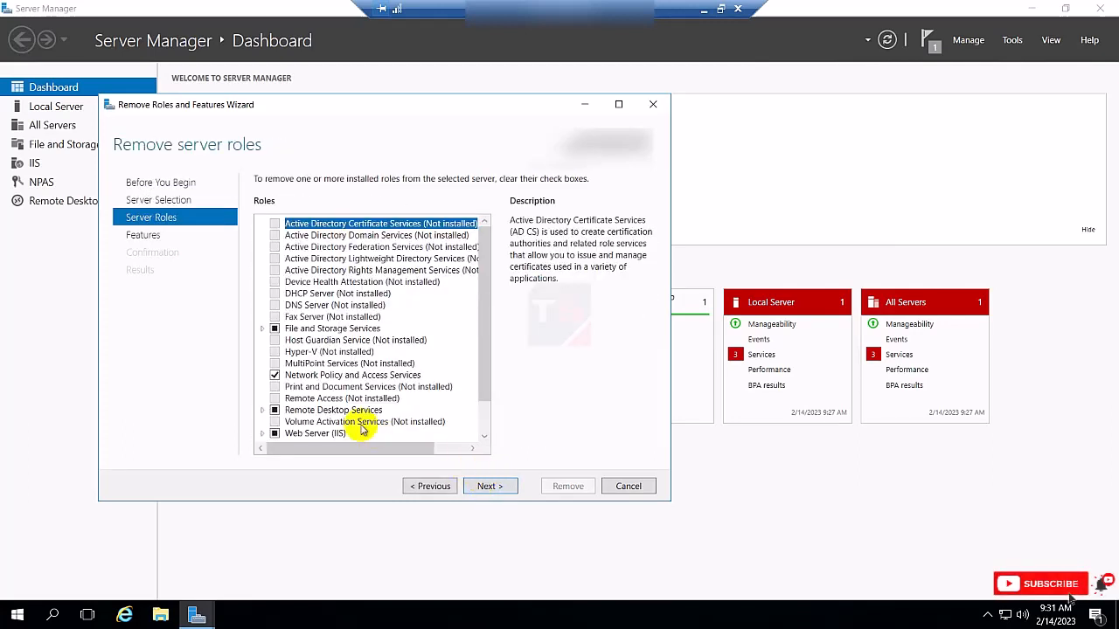
pyautogui.scroll(-3)
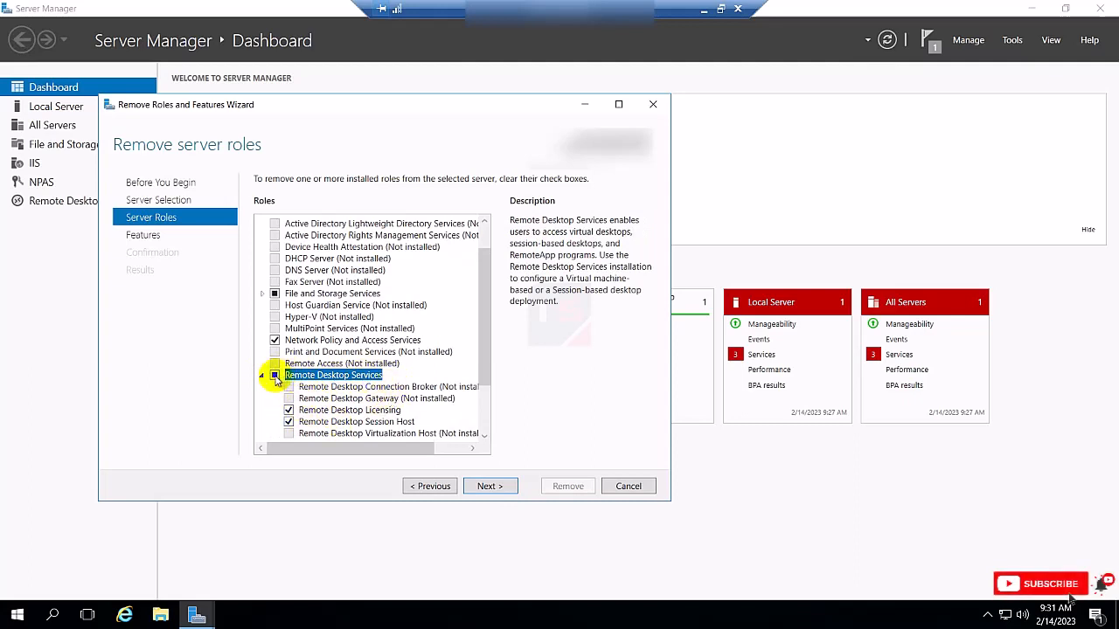
pyautogui.click(274, 375)
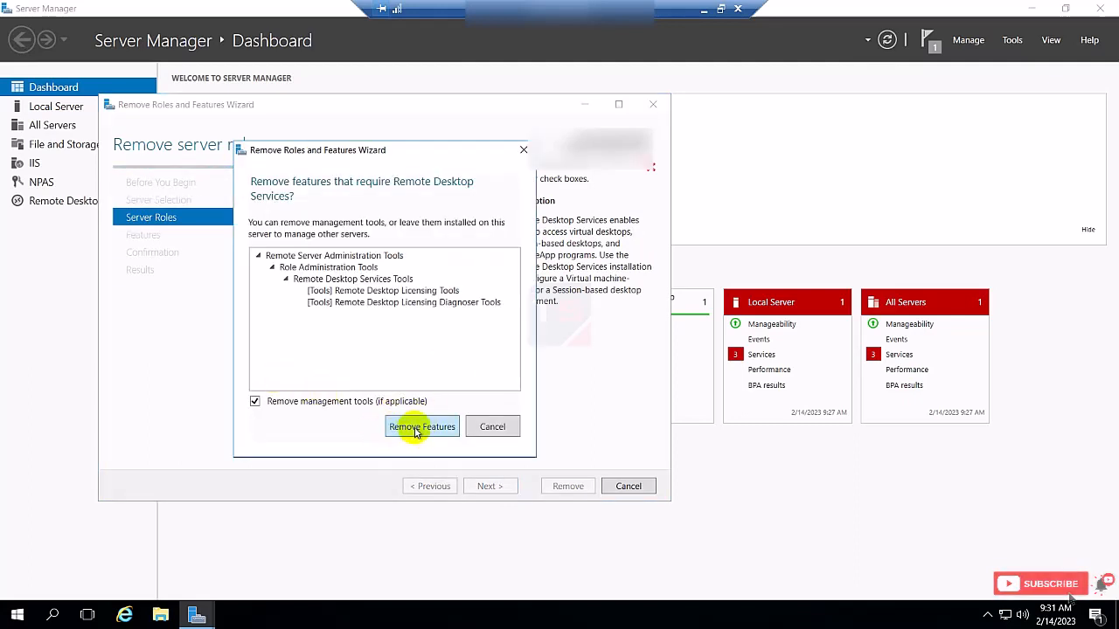
pyautogui.click(421, 426)
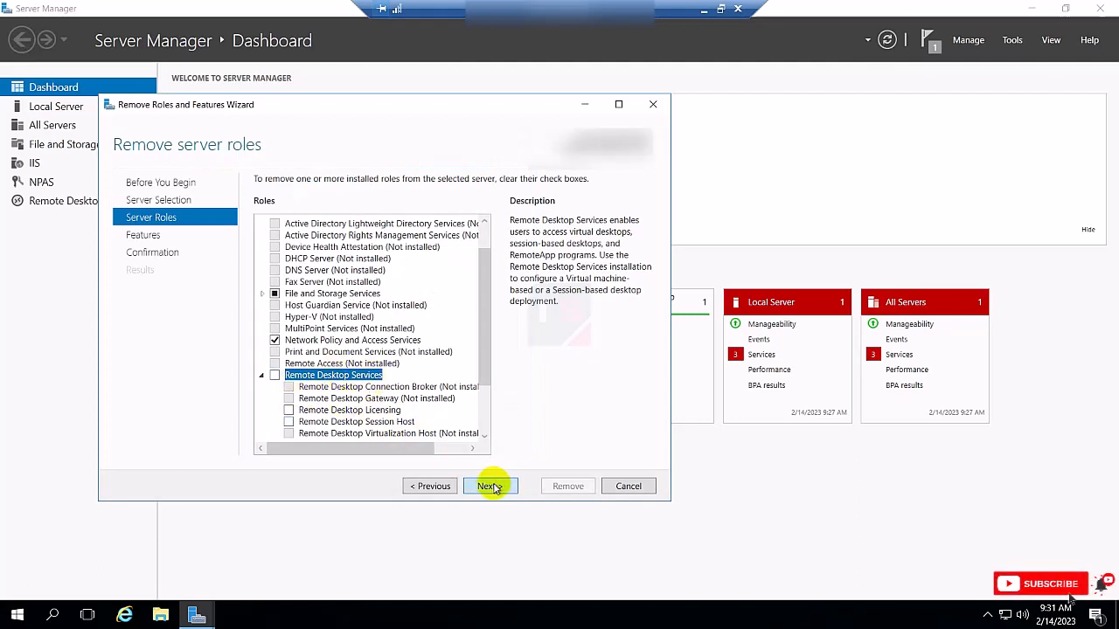
pyautogui.click(489, 486)
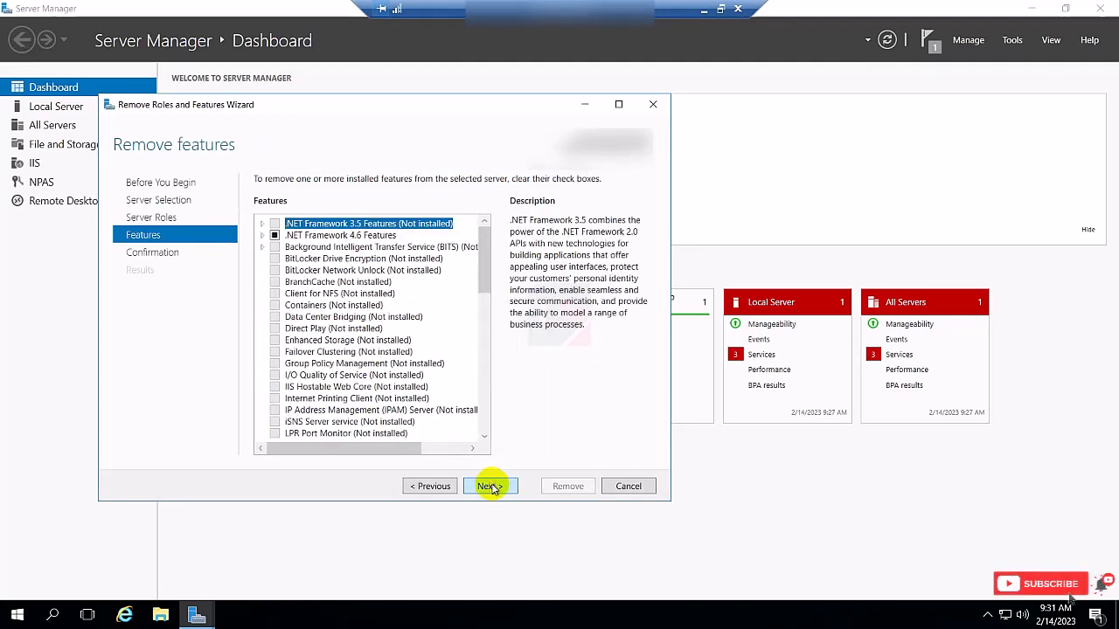
pyautogui.click(490, 486)
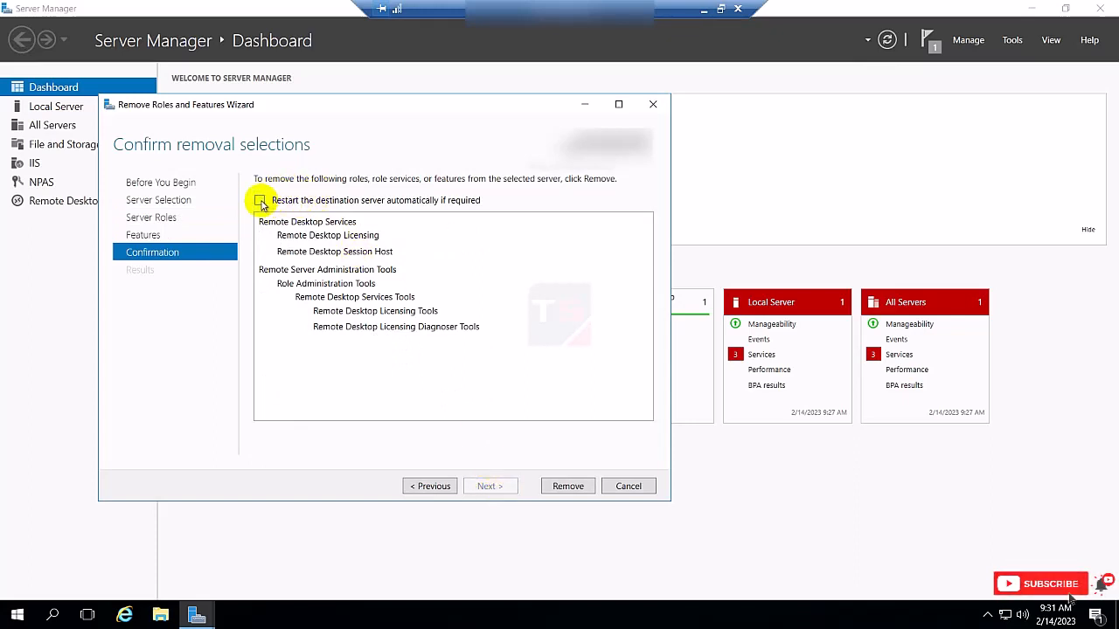
# Step: Allow automatic server restart if required and begin removing Remote Desktop Services
pyautogui.click(260, 200)
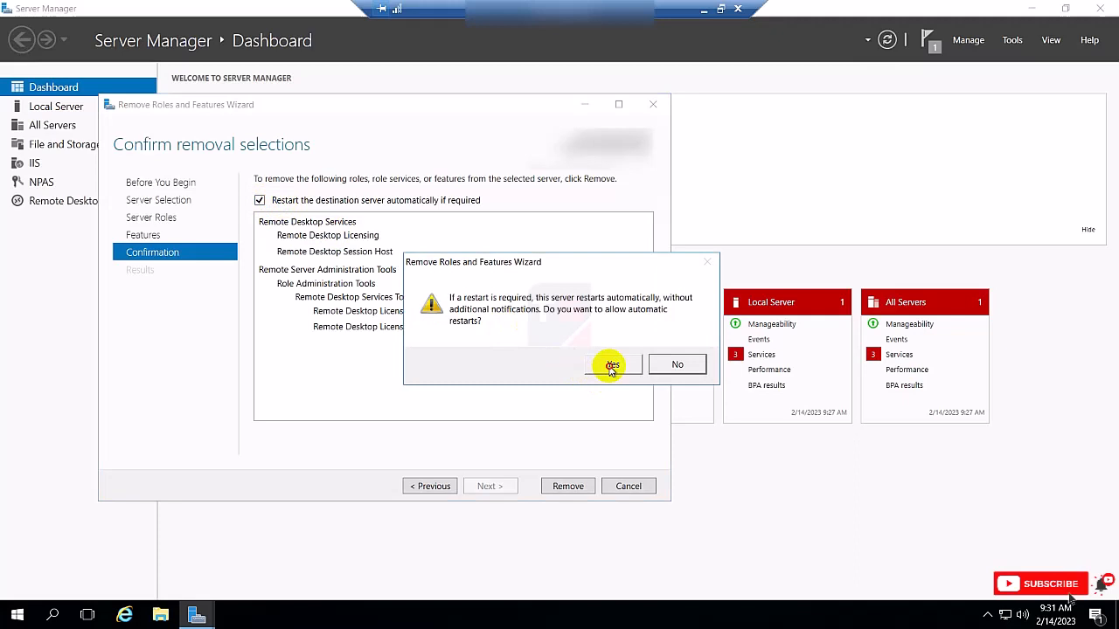
pyautogui.click(610, 364)
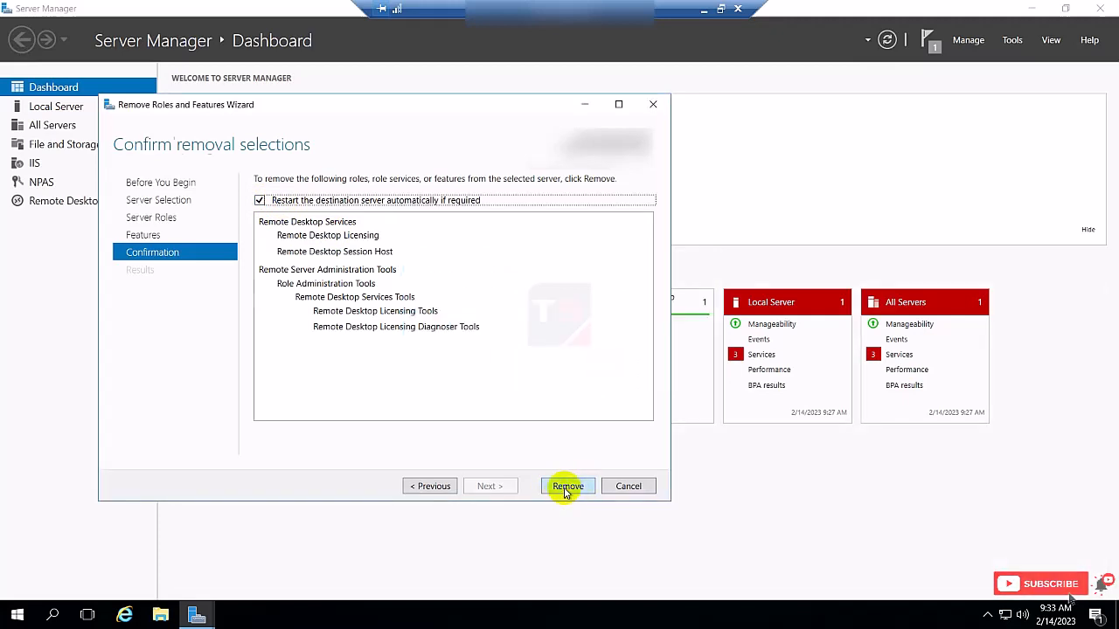
pyautogui.click(566, 486)
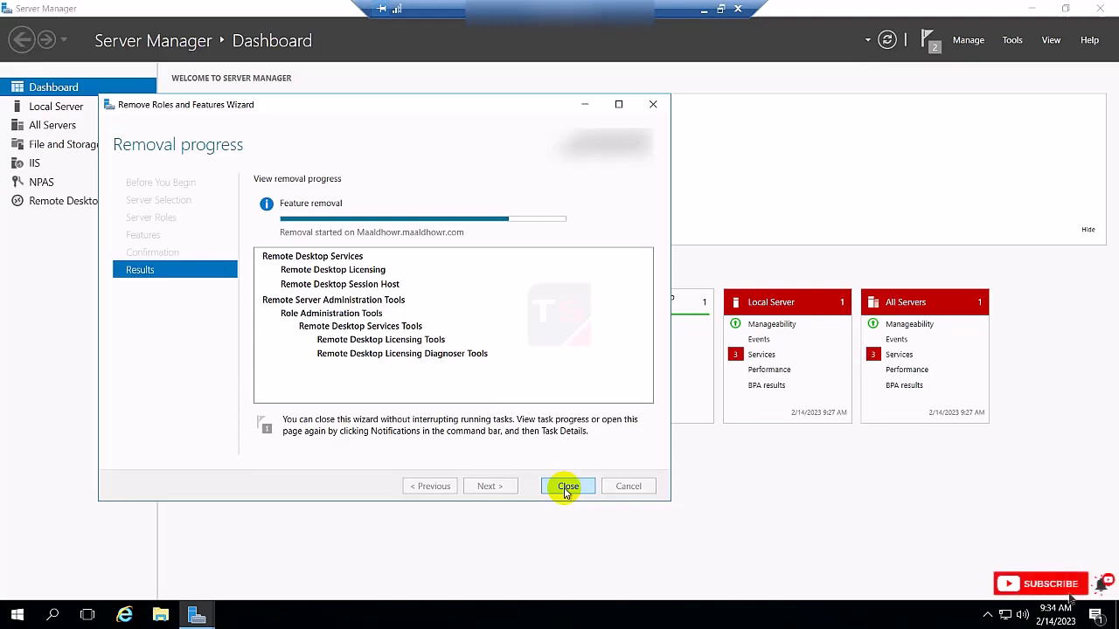
# Step: Close the removal wizard once Remote Desktop Services is reported removed successfully
pyautogui.click(567, 486)
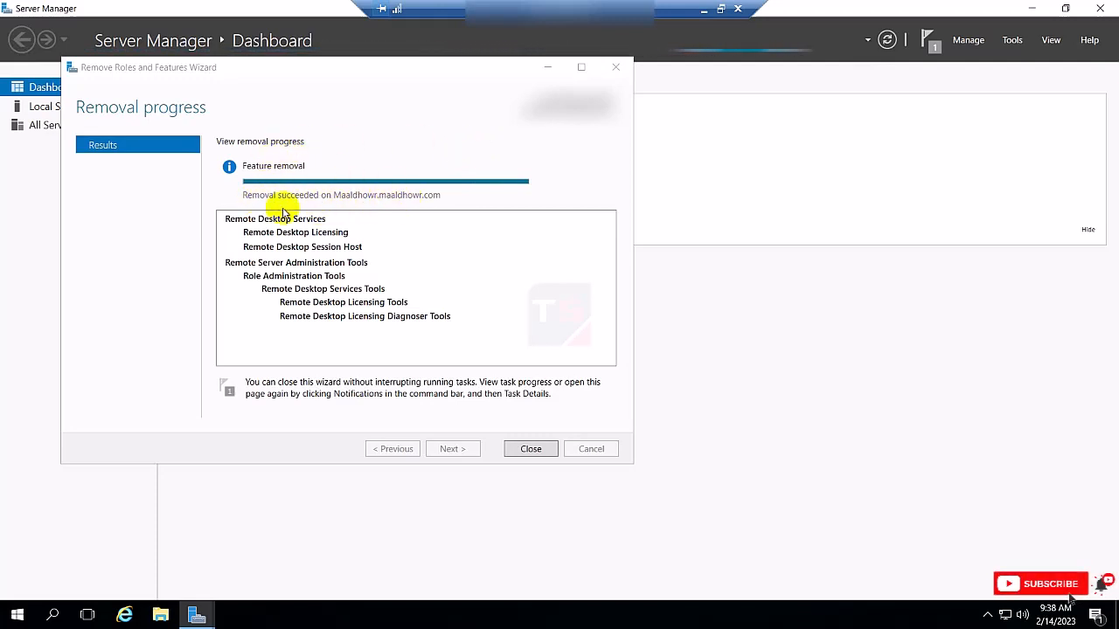
pyautogui.click(530, 449)
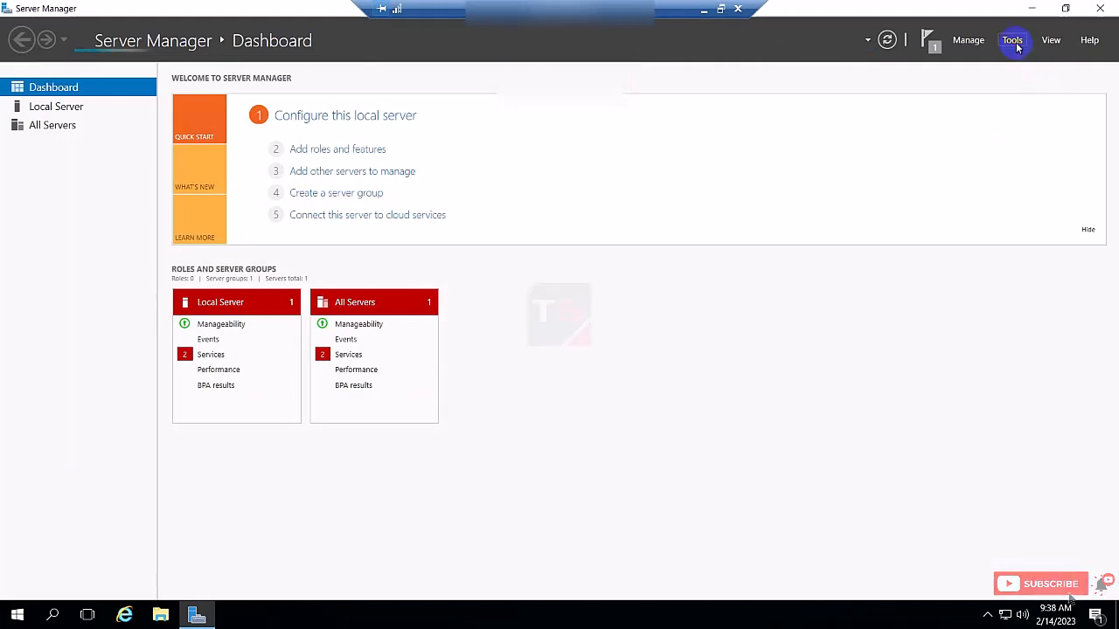
# Step: Step through the Add Roles and Features Wizard to confirm Remote Desktop Services is gone, then cancel
pyautogui.click(1011, 39)
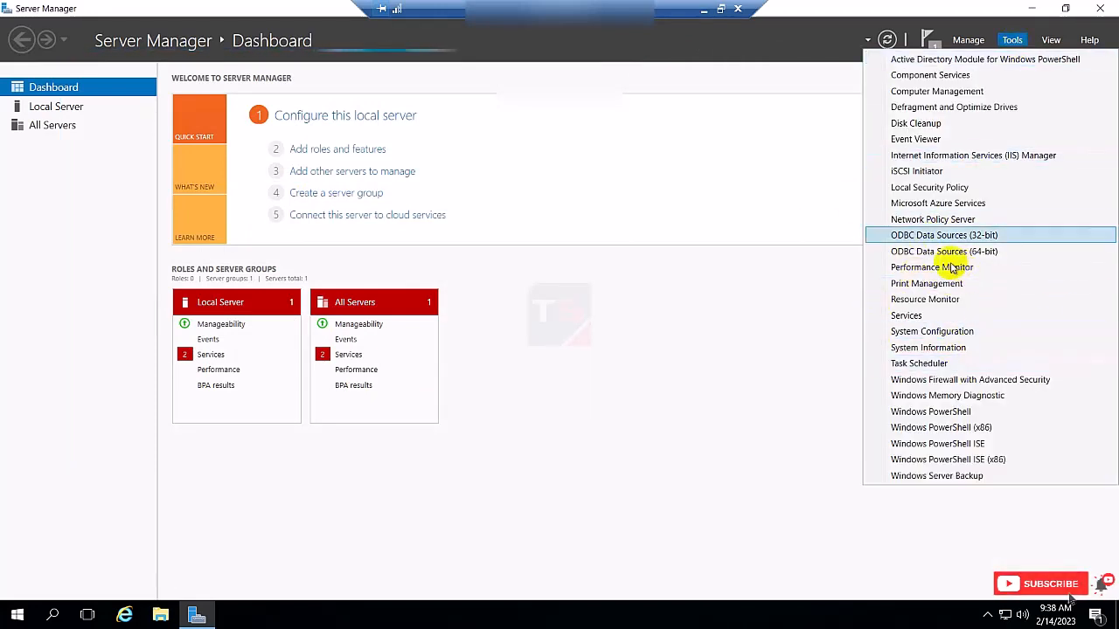
pyautogui.click(968, 40)
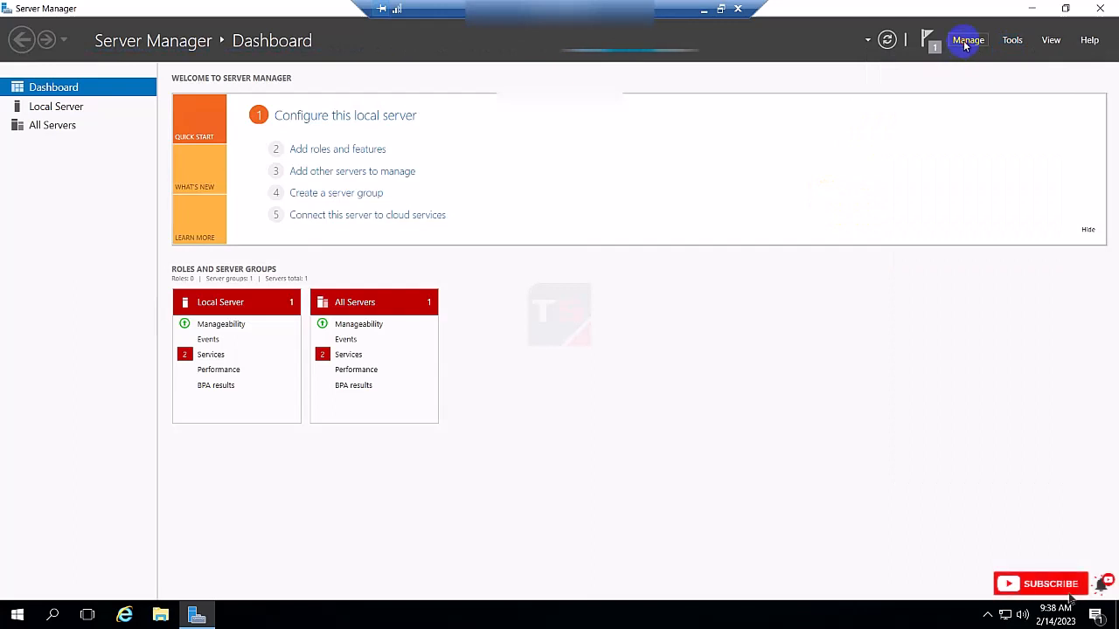
pyautogui.click(338, 149)
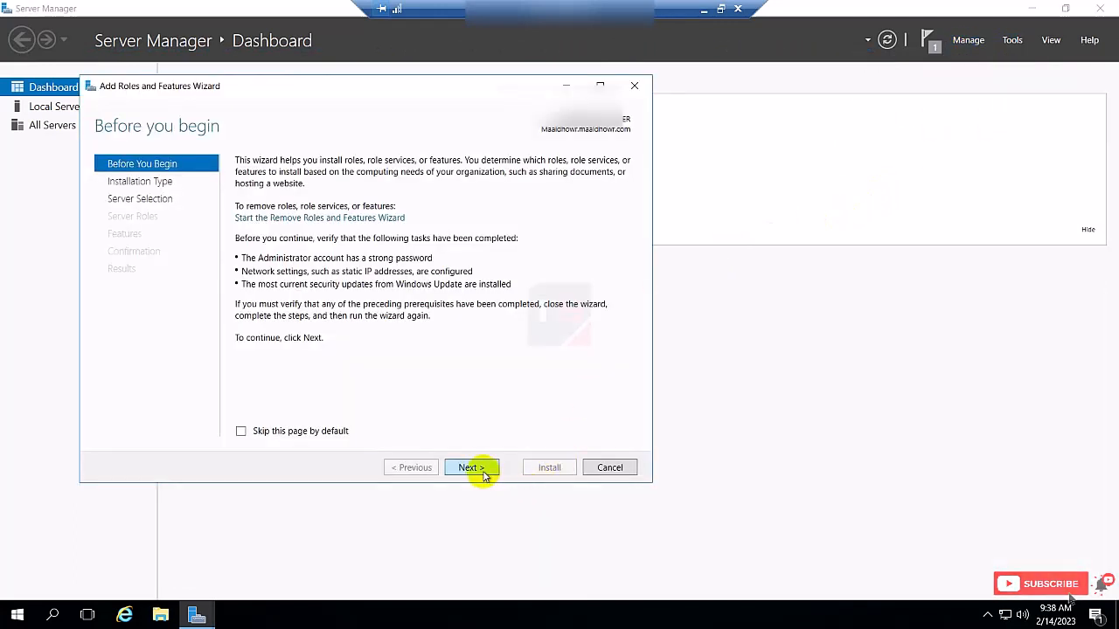
pyautogui.click(471, 466)
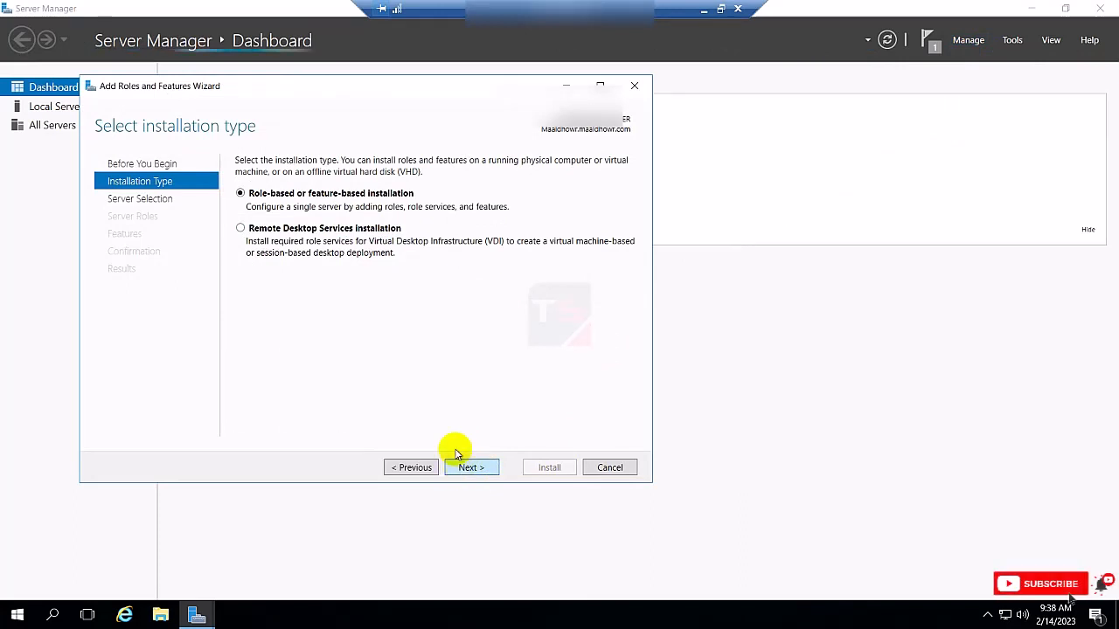
pyautogui.click(471, 467)
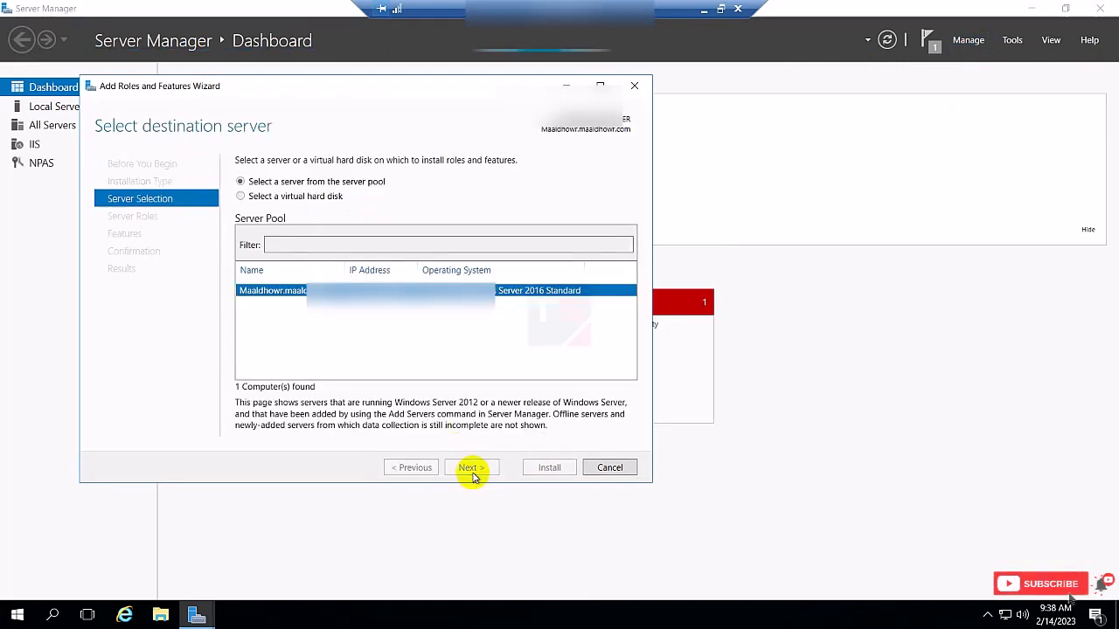
pyautogui.click(471, 467)
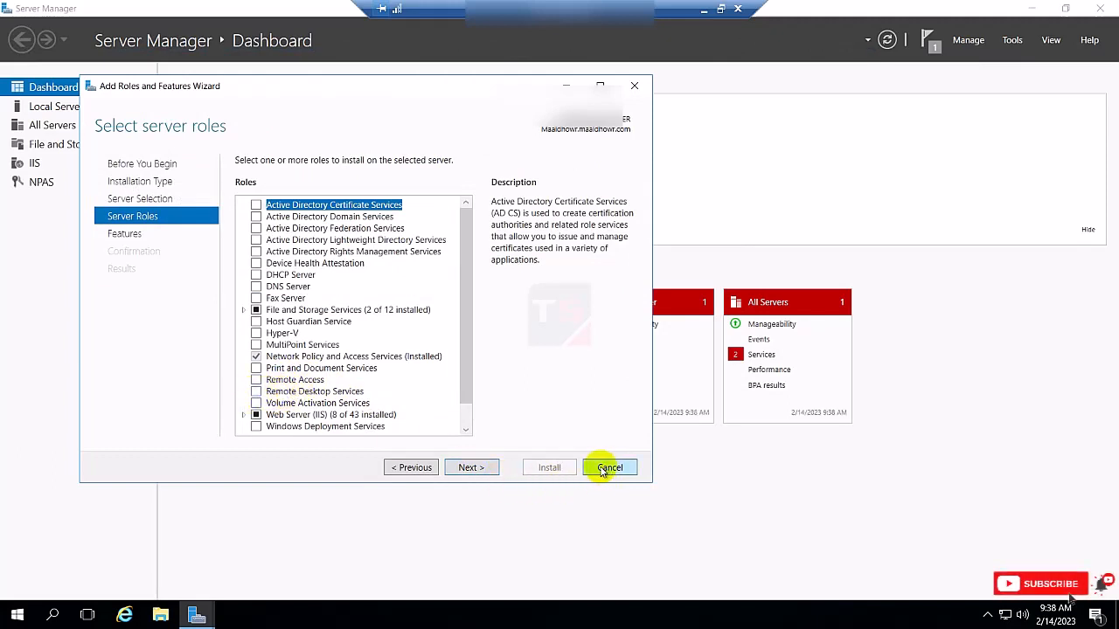
pyautogui.click(610, 467)
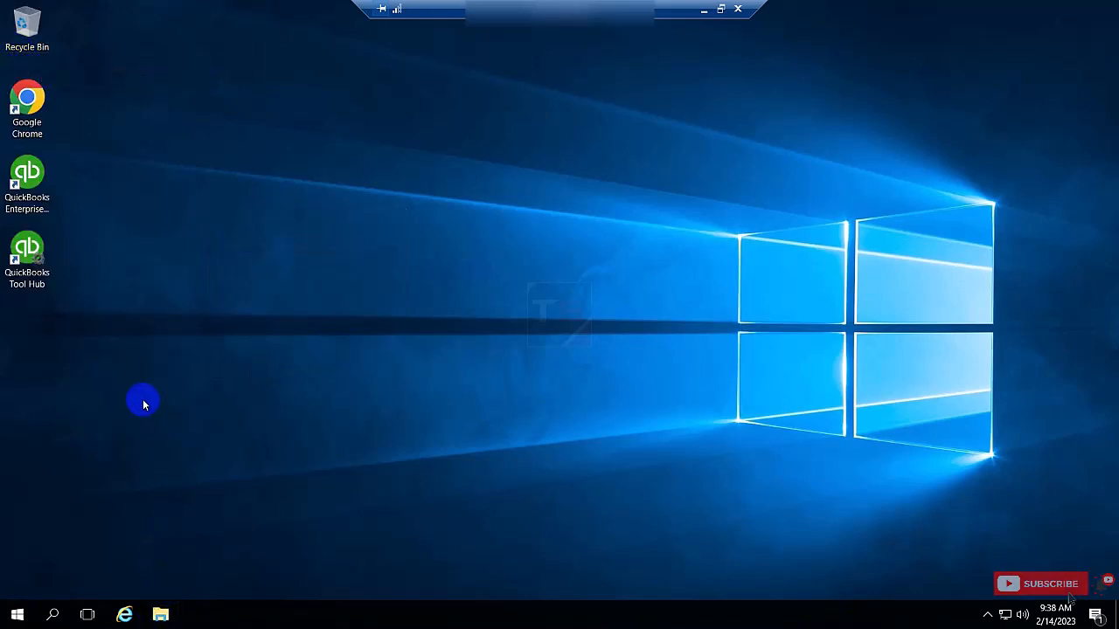
# Step: In File Explorer, navigate to C:\Windows\System32
pyautogui.click(160, 615)
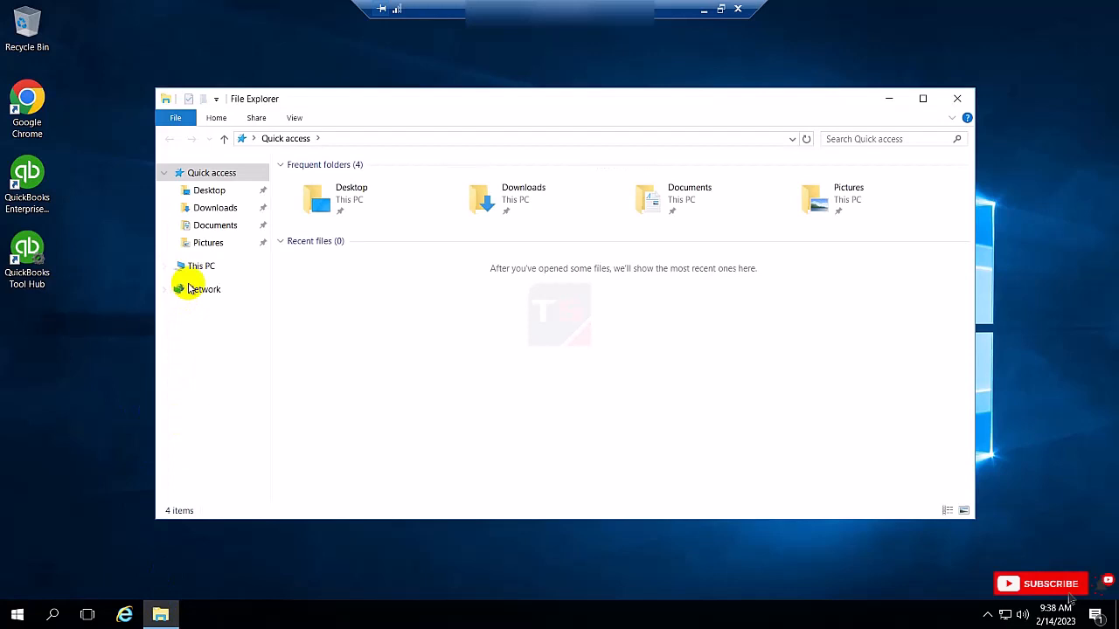
pyautogui.click(200, 266)
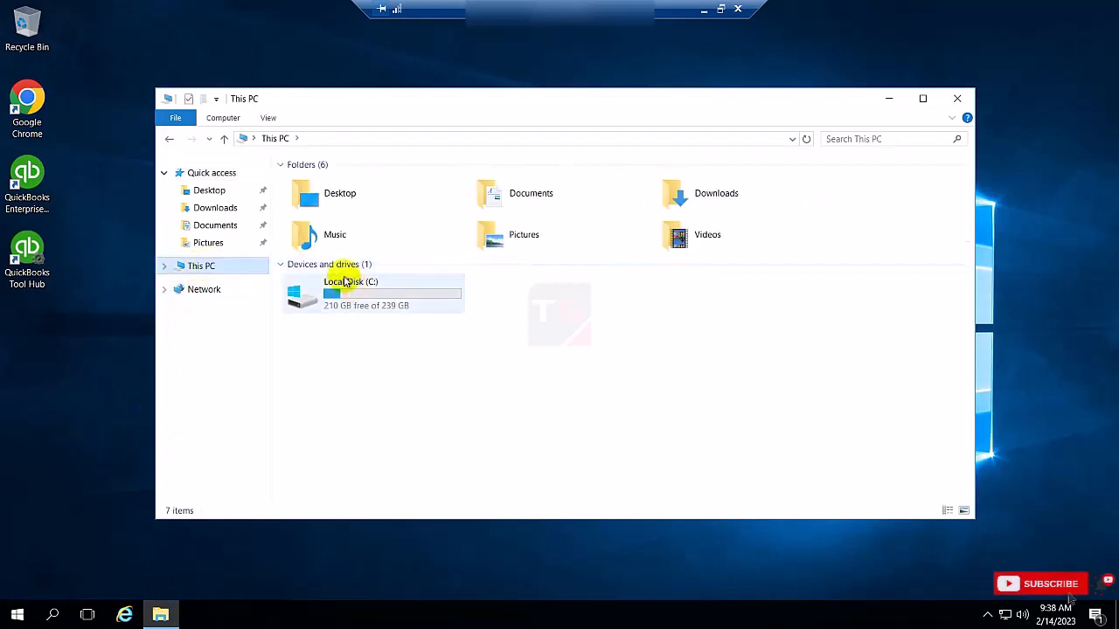
pyautogui.doubleClick(351, 293)
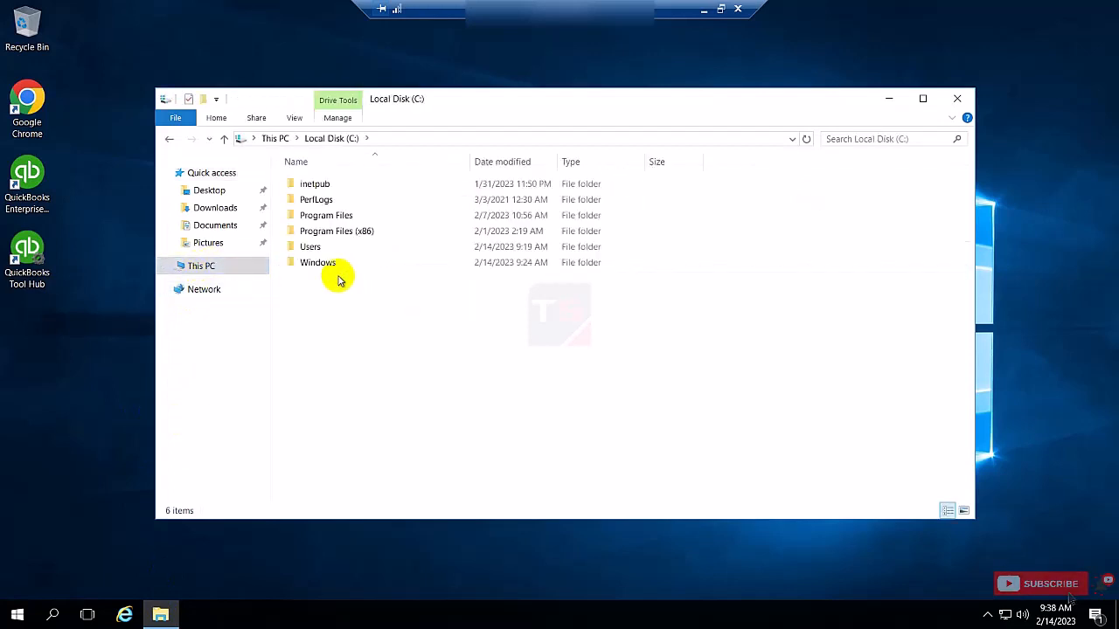
pyautogui.click(317, 262)
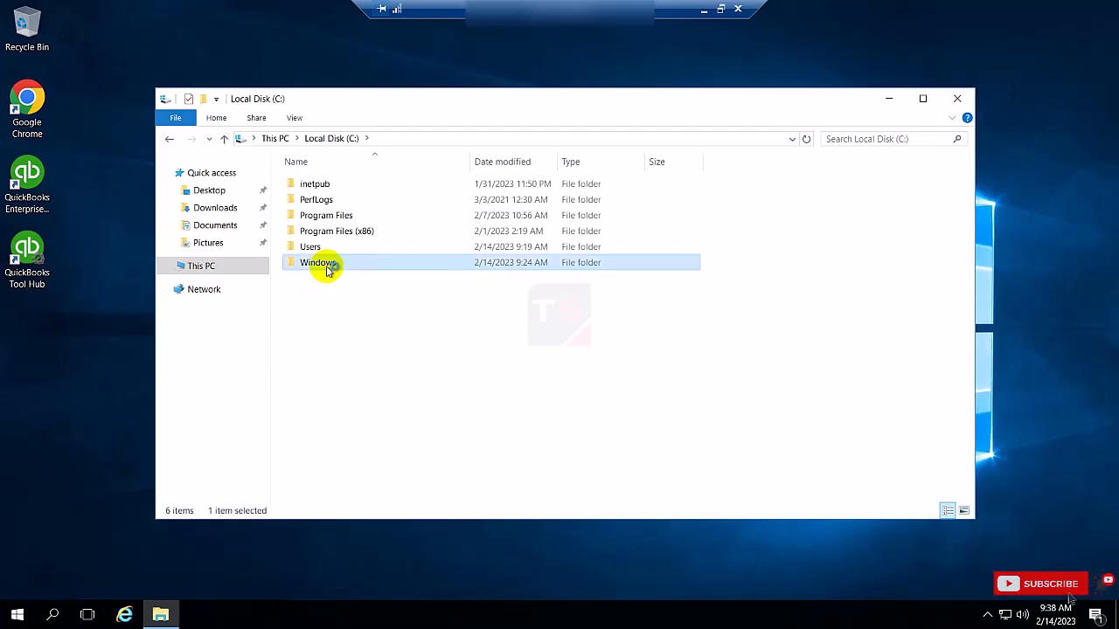
pyautogui.doubleClick(316, 262)
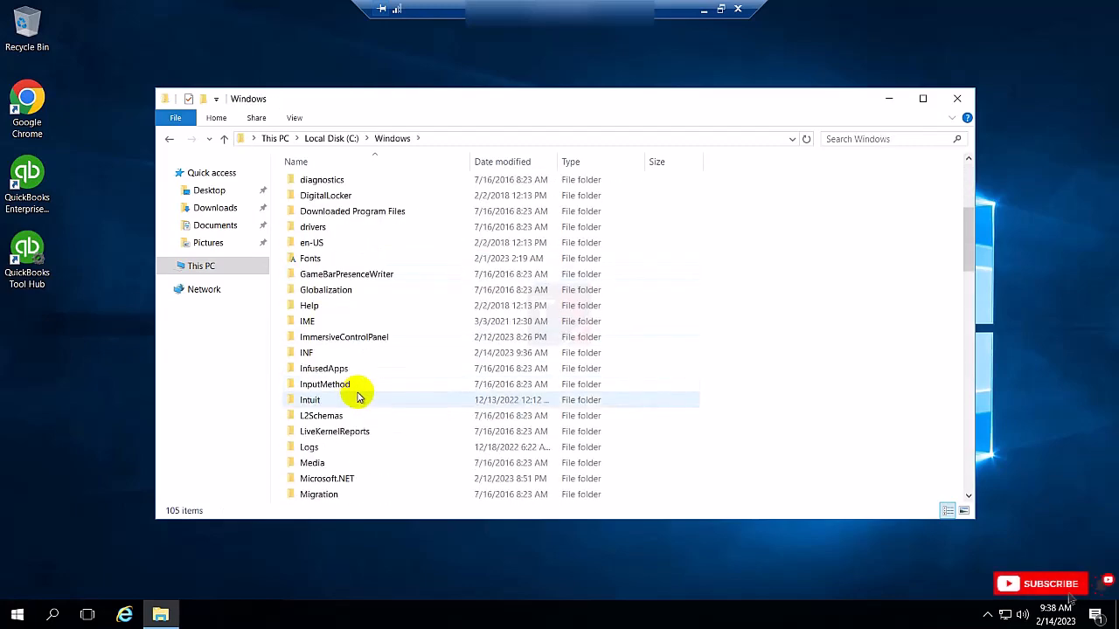
pyautogui.scroll(-3)
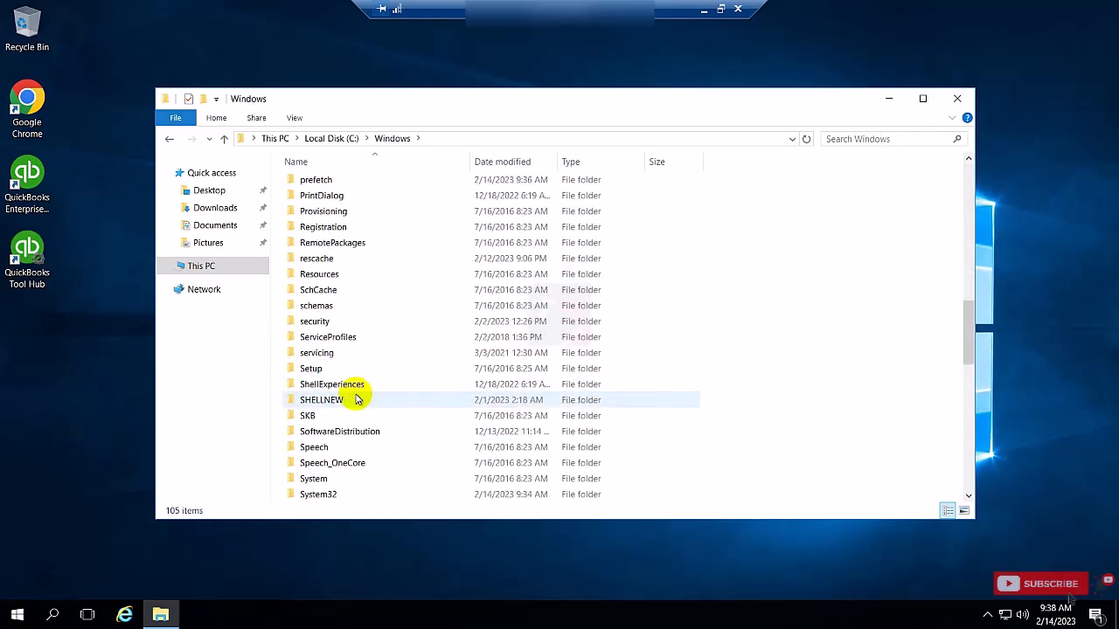
pyautogui.scroll(-3)
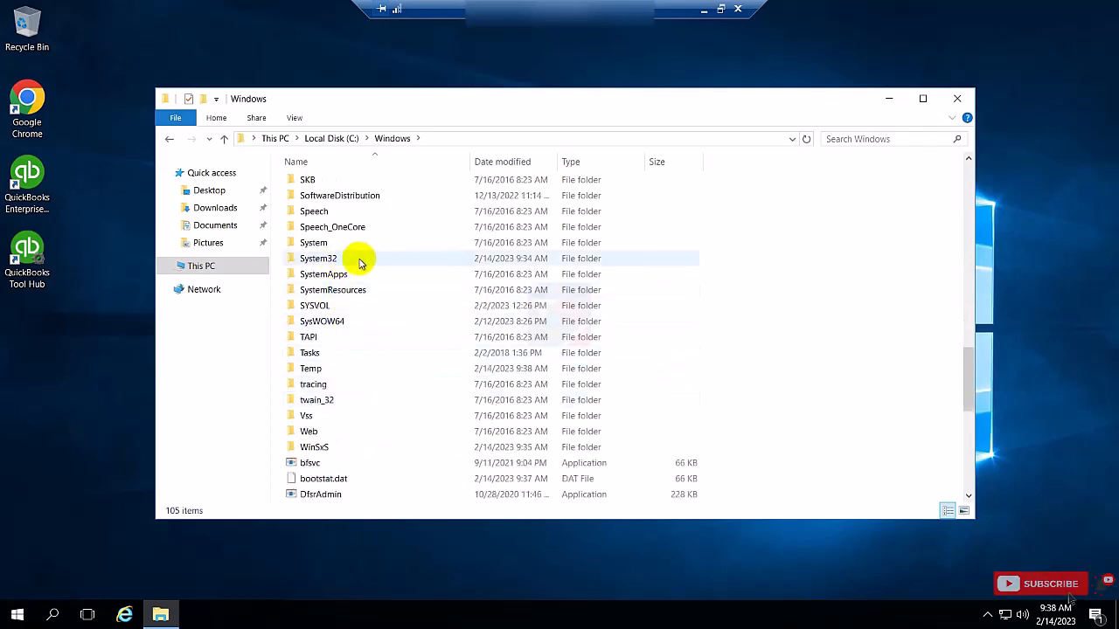
pyautogui.doubleClick(317, 258)
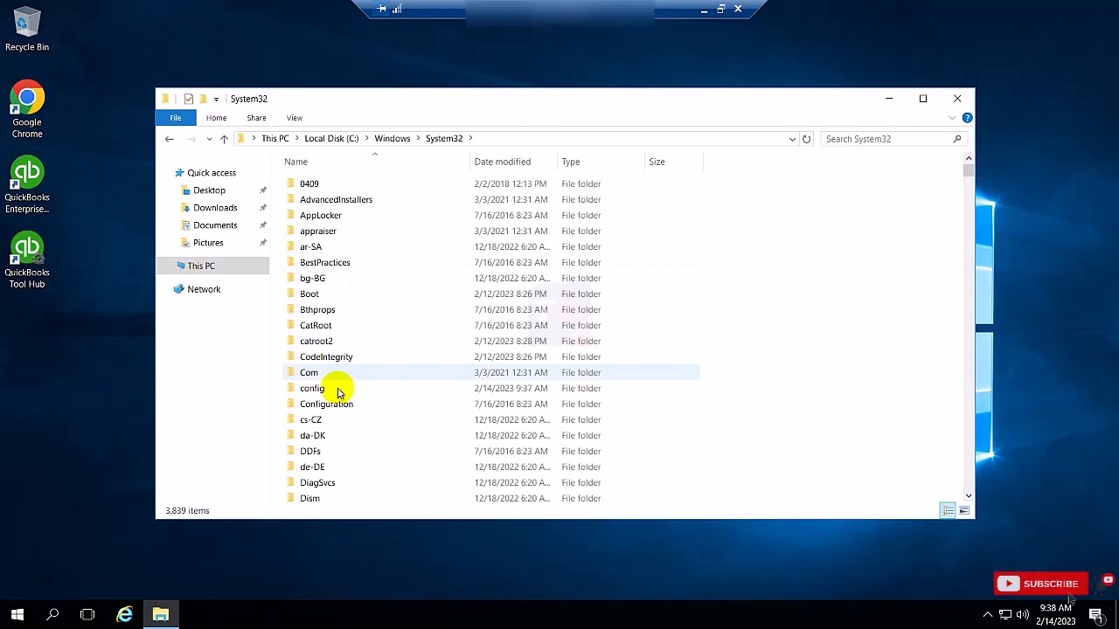
# Step: Open the lserver folder to view its reports folder and TLSLic license files
pyautogui.scroll(-3)
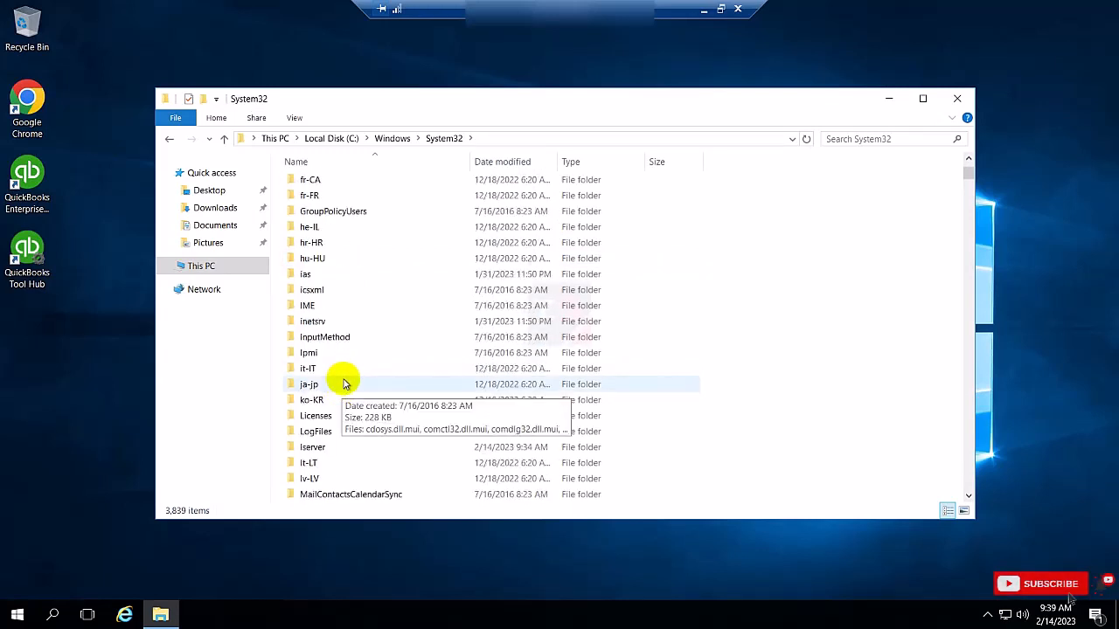
pyautogui.scroll(-3)
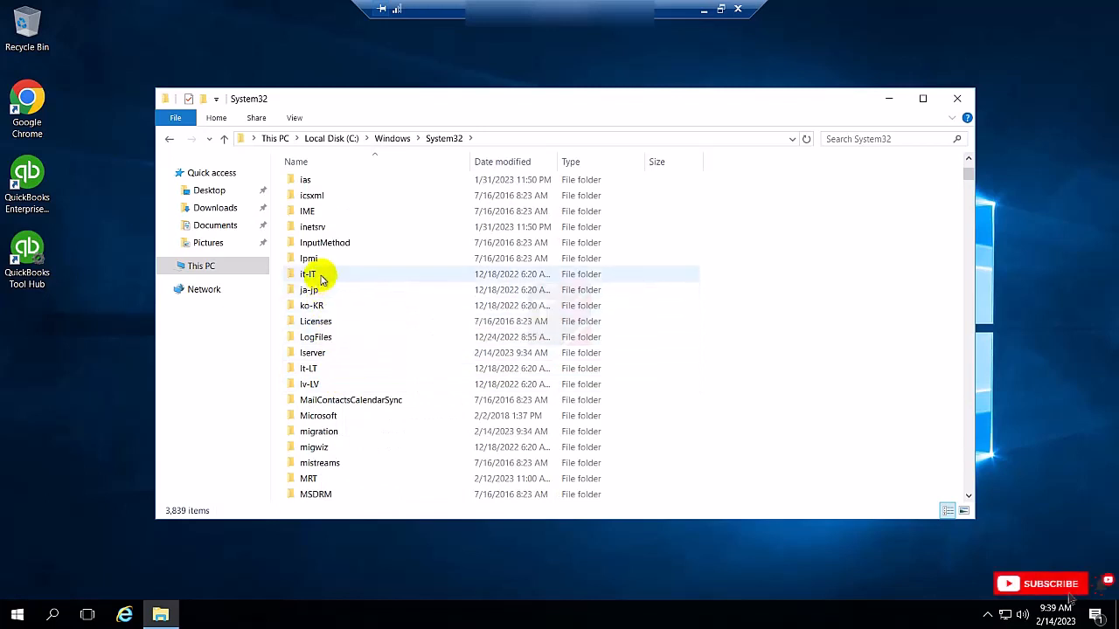
pyautogui.moveTo(312, 352)
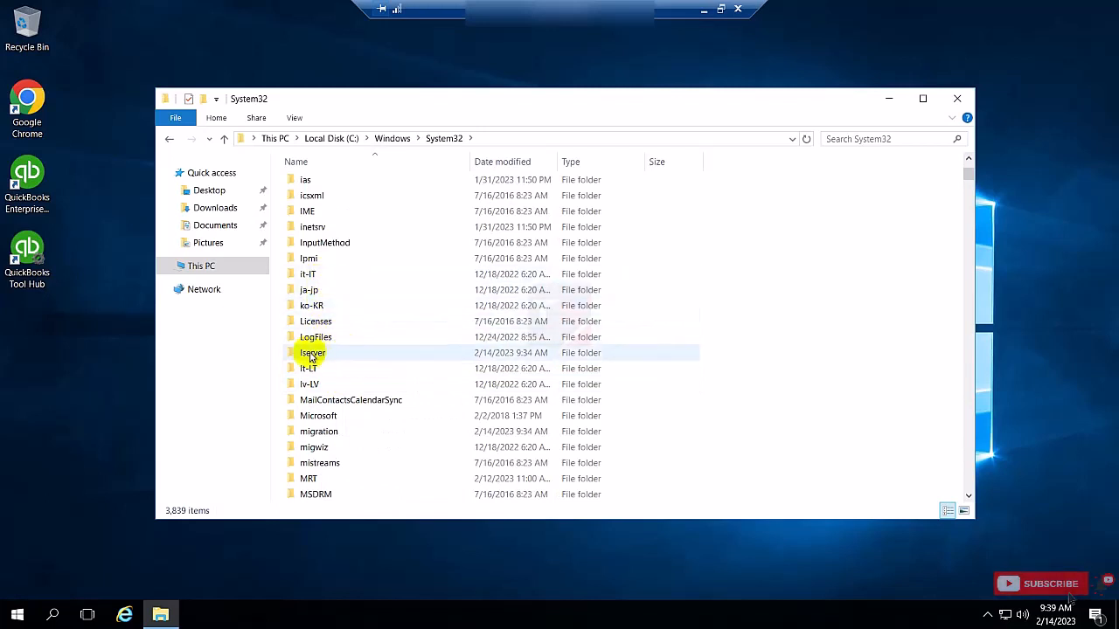
pyautogui.click(313, 352)
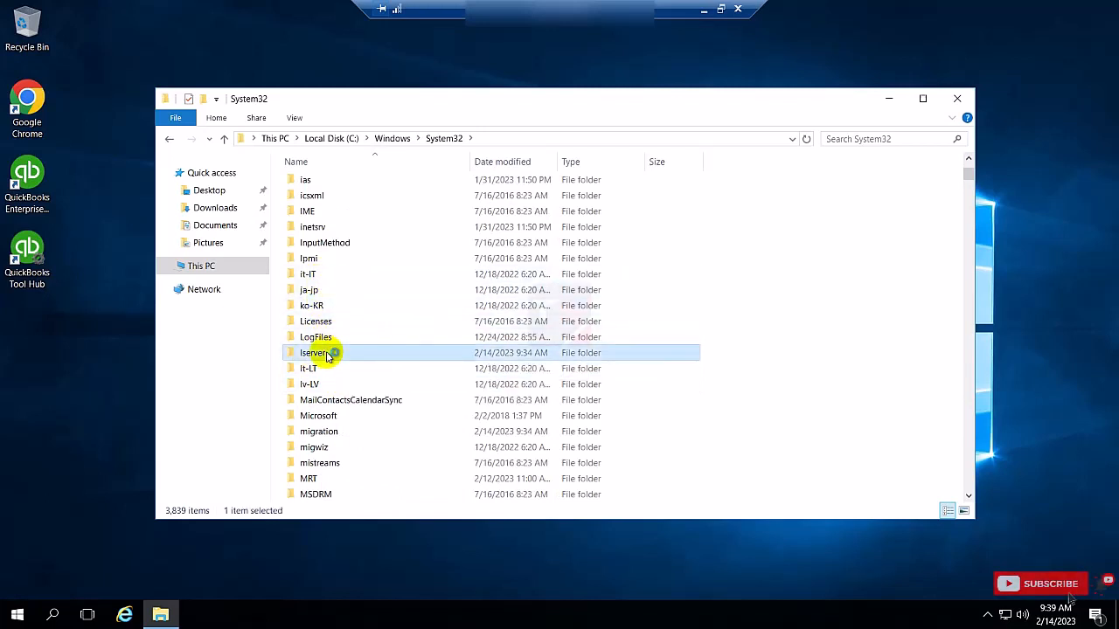
pyautogui.doubleClick(315, 353)
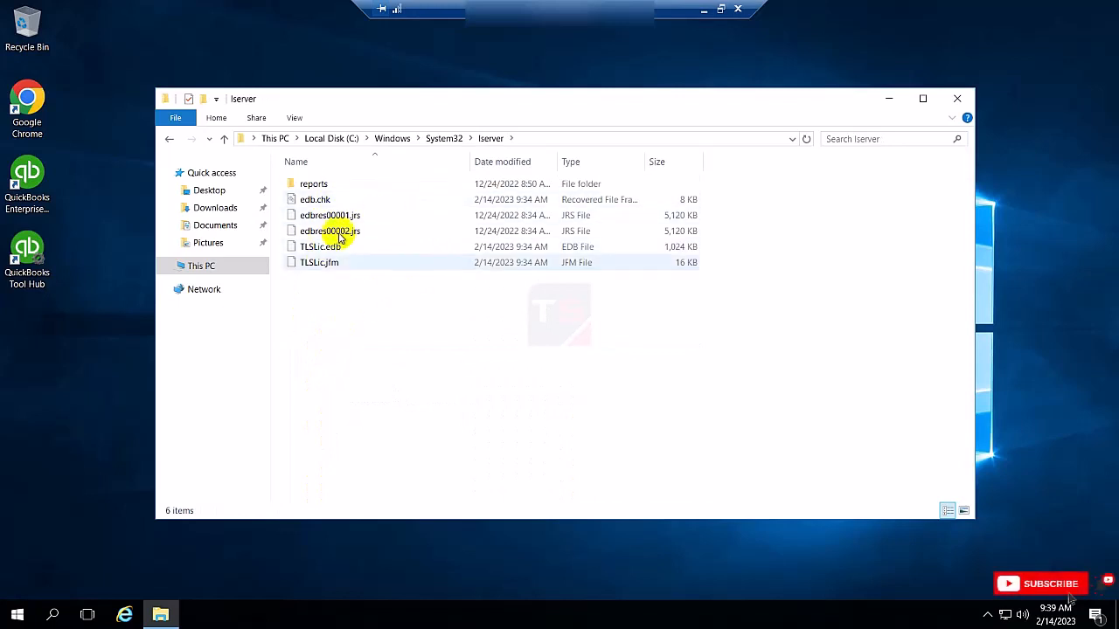
# Step: Back in System32, delete the lserver folder and close File Explorer
pyautogui.click(224, 138)
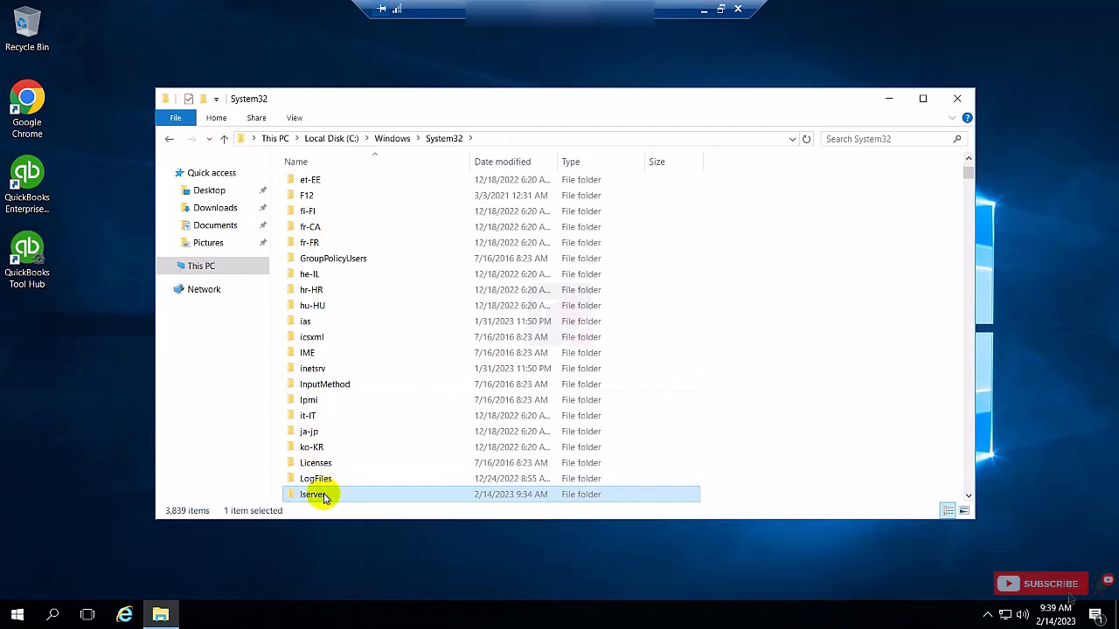
pyautogui.rightClick(315, 494)
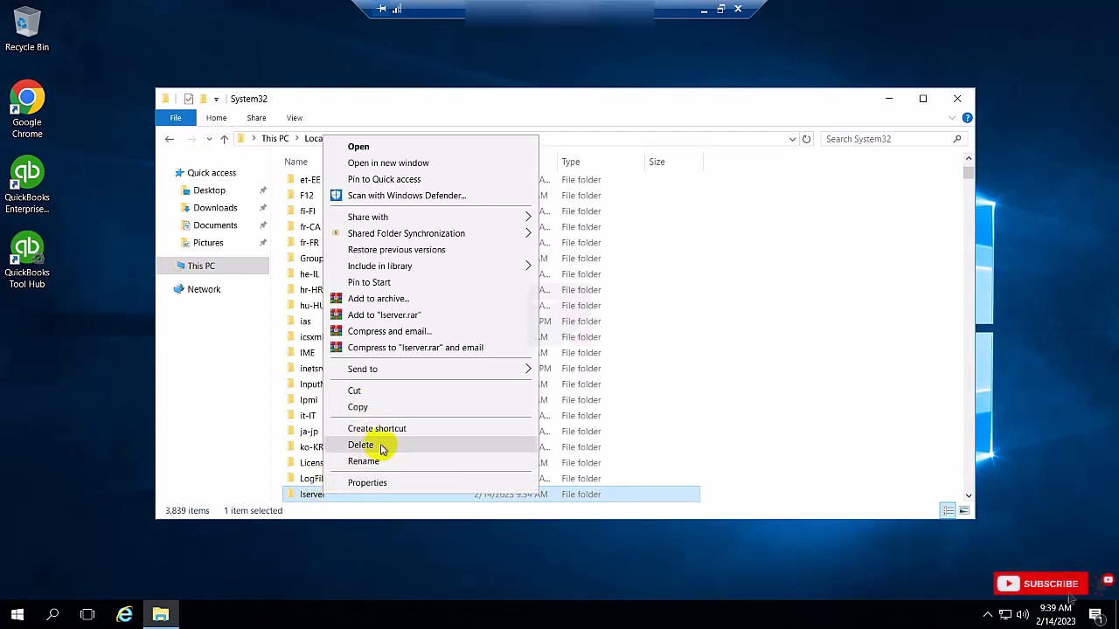
pyautogui.click(361, 444)
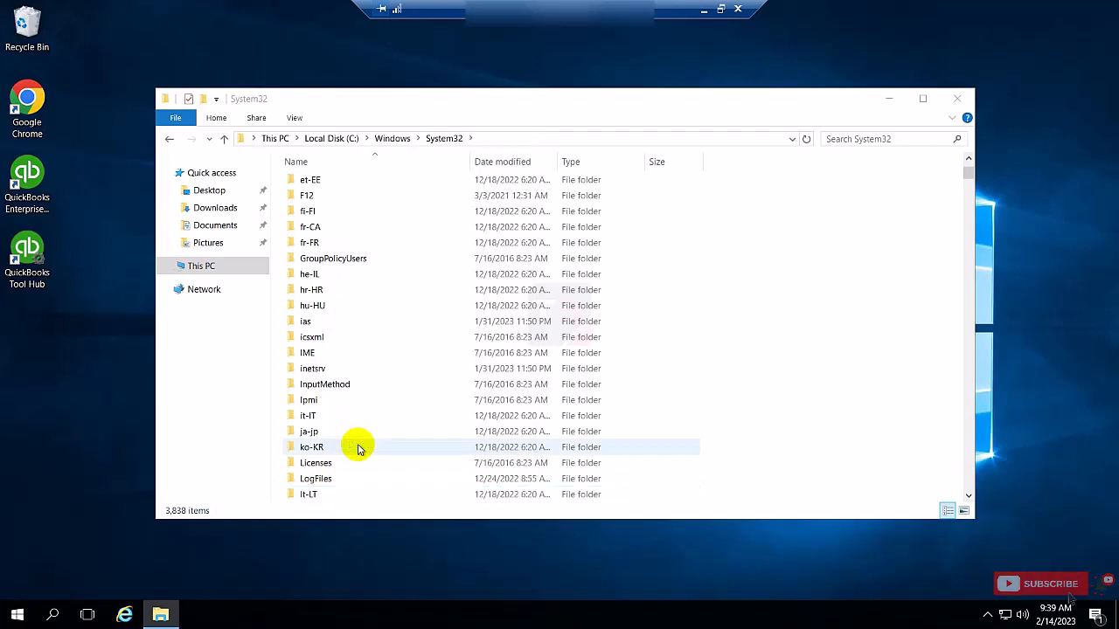
pyautogui.moveTo(929, 118)
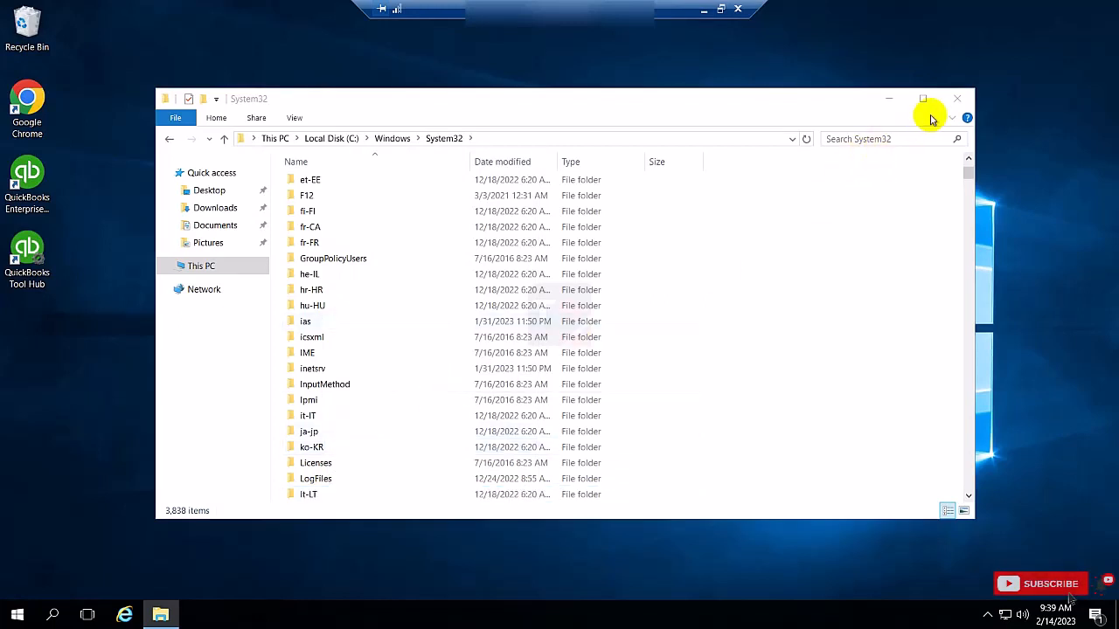
pyautogui.click(954, 97)
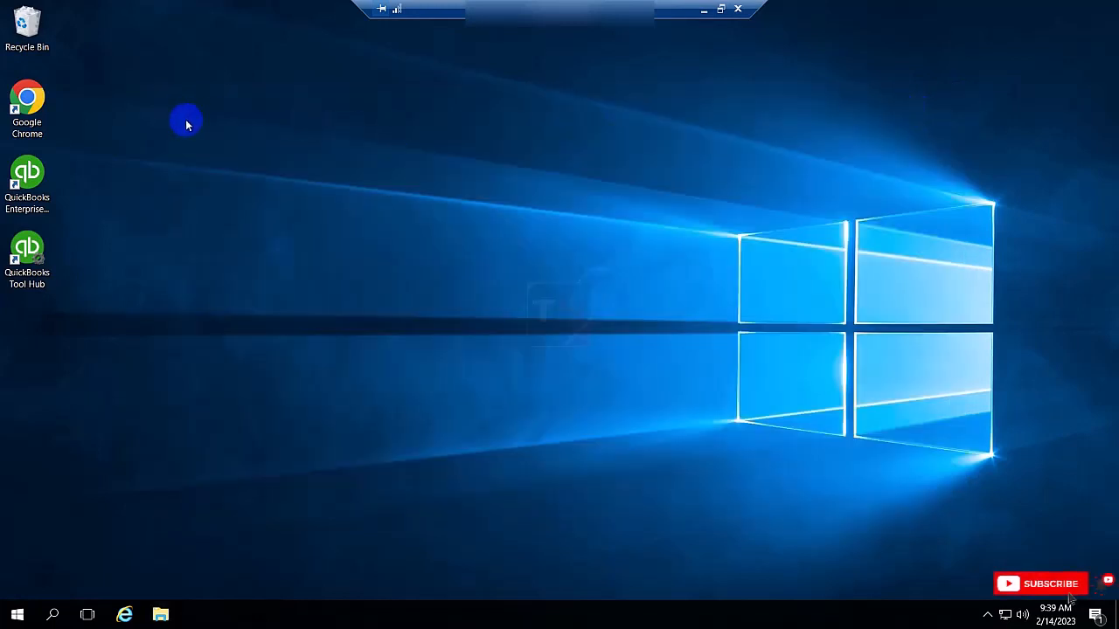
# Step: Empty the Recycle Bin from its desktop icon's menu, permanently removing lserver
pyautogui.rightClick(26, 22)
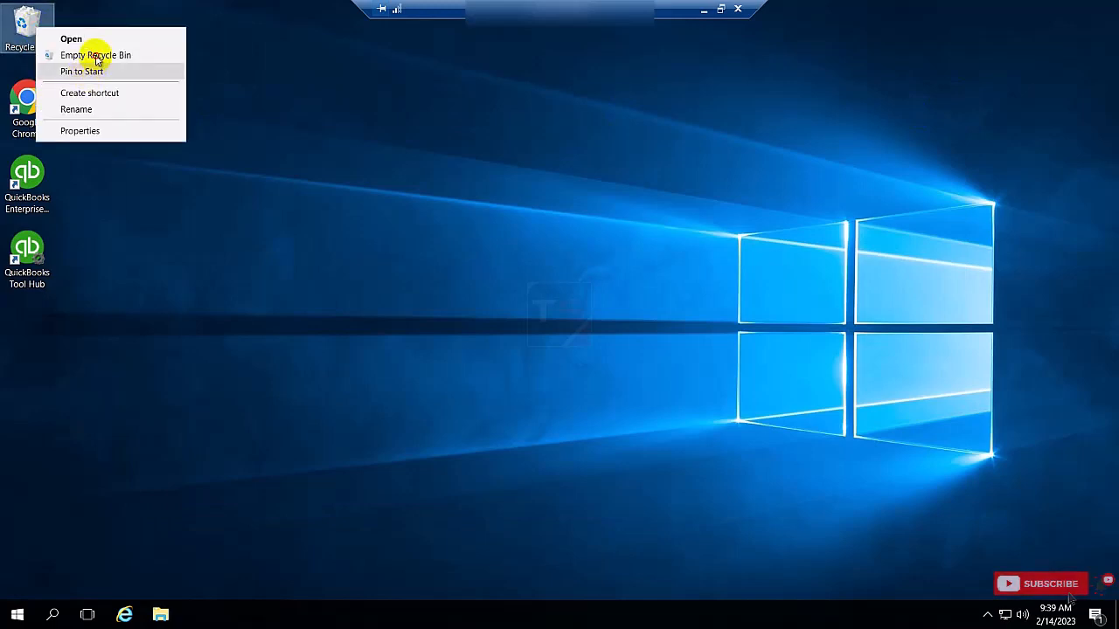
pyautogui.click(598, 361)
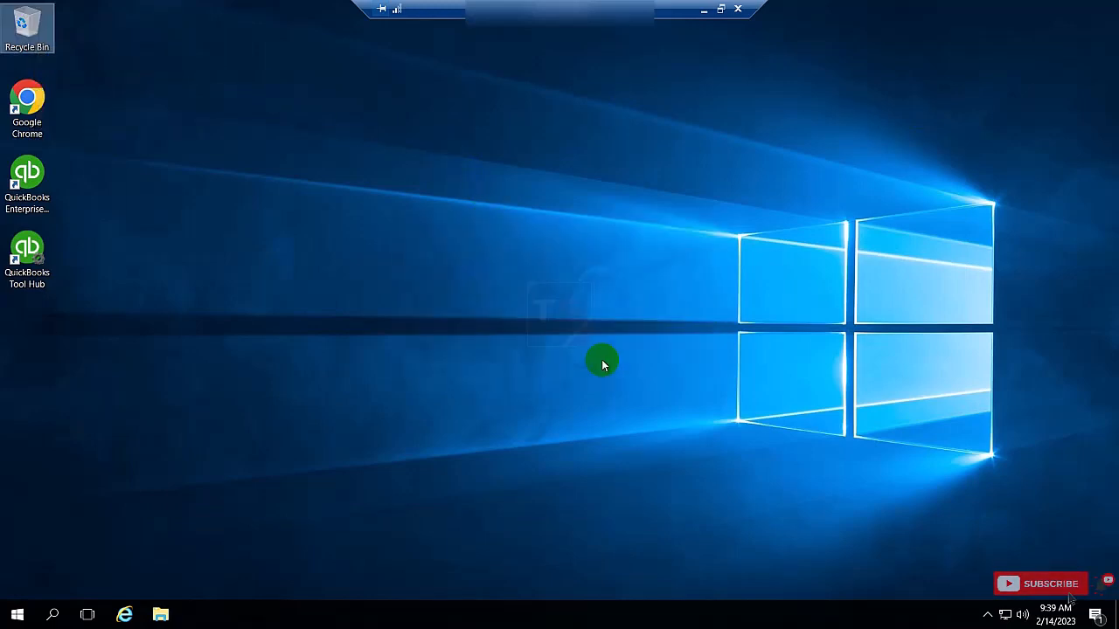